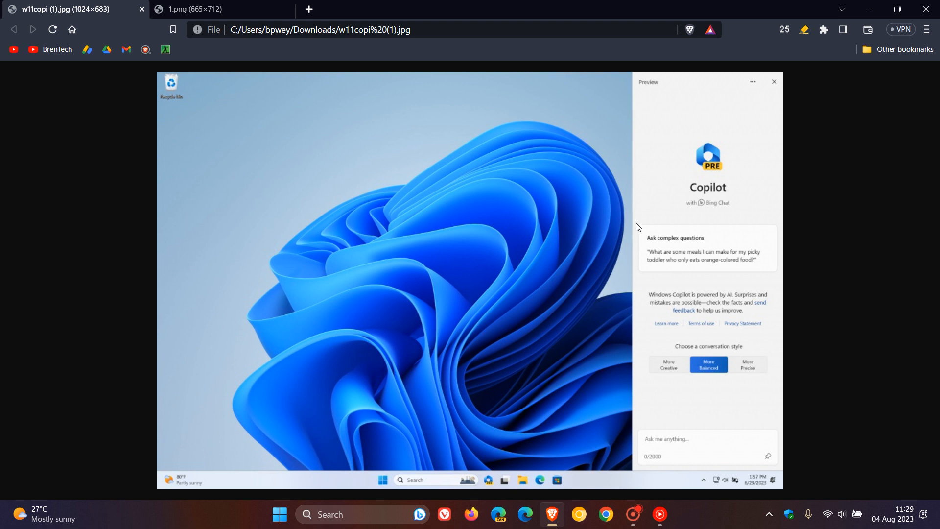
{"action": "mouse_move", "coordinate": [553, 231]}
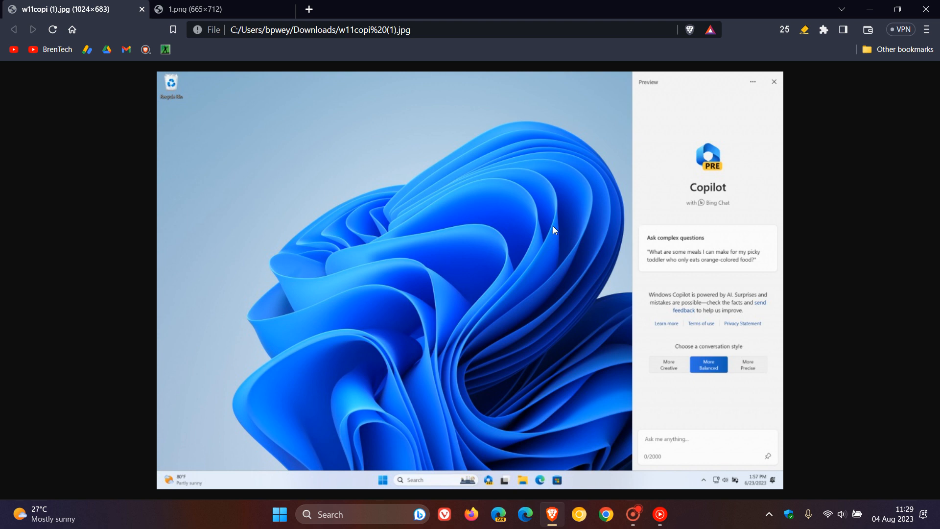
{"action": "mouse_move", "coordinate": [741, 228]}
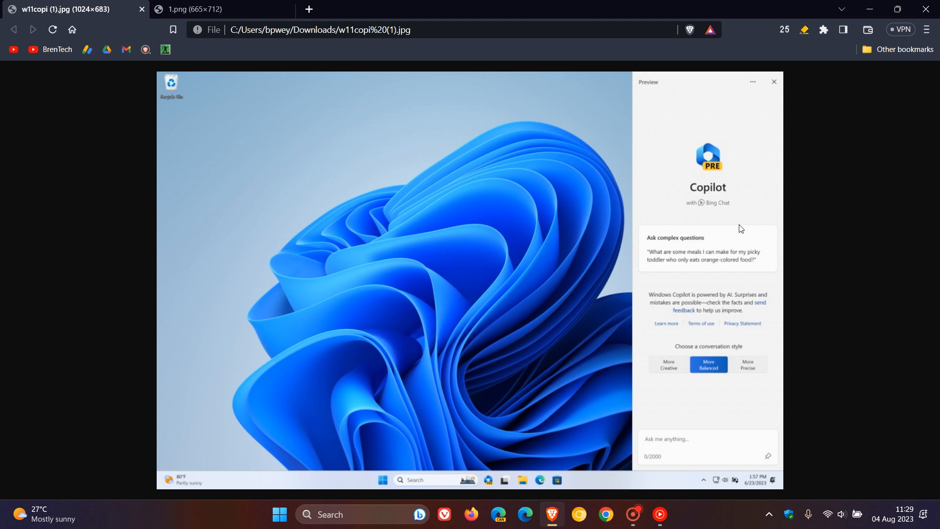
{"action": "mouse_move", "coordinate": [423, 195]}
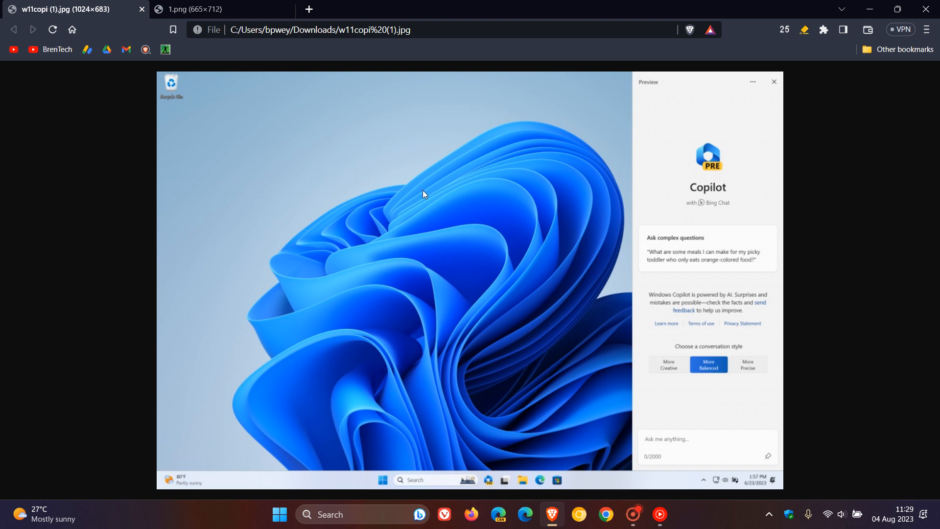
{"action": "mouse_move", "coordinate": [642, 270]}
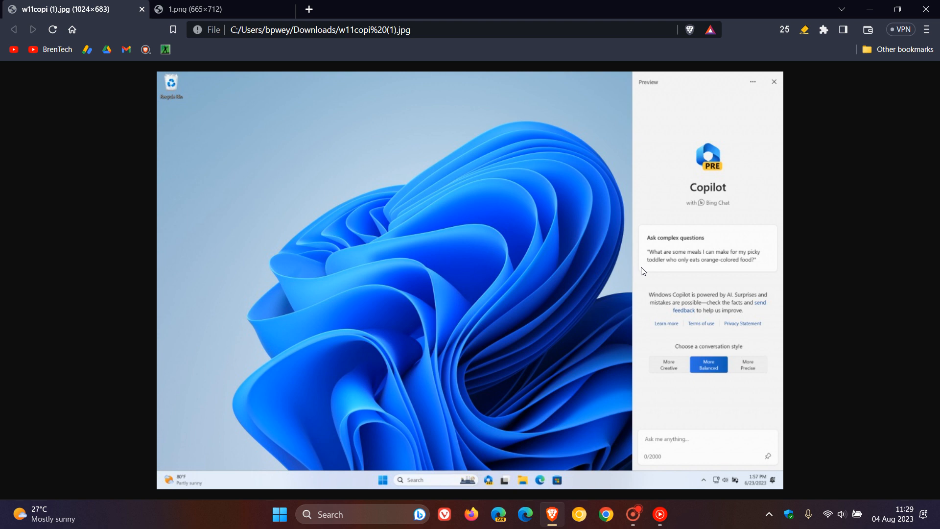
{"action": "mouse_move", "coordinate": [714, 234]}
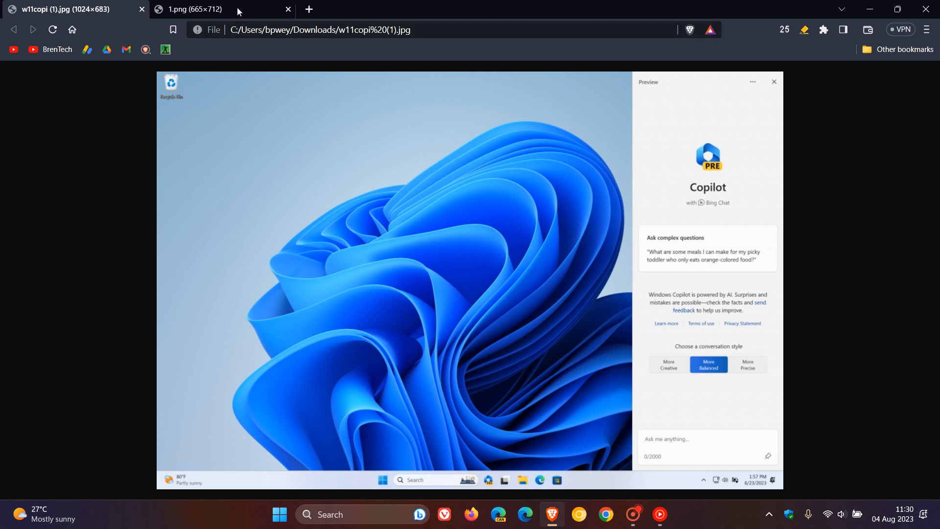
View the InboxPlugins file list tab, then return to the Copilot preview screenshot.
{"action": "left_click", "coordinate": [193, 9]}
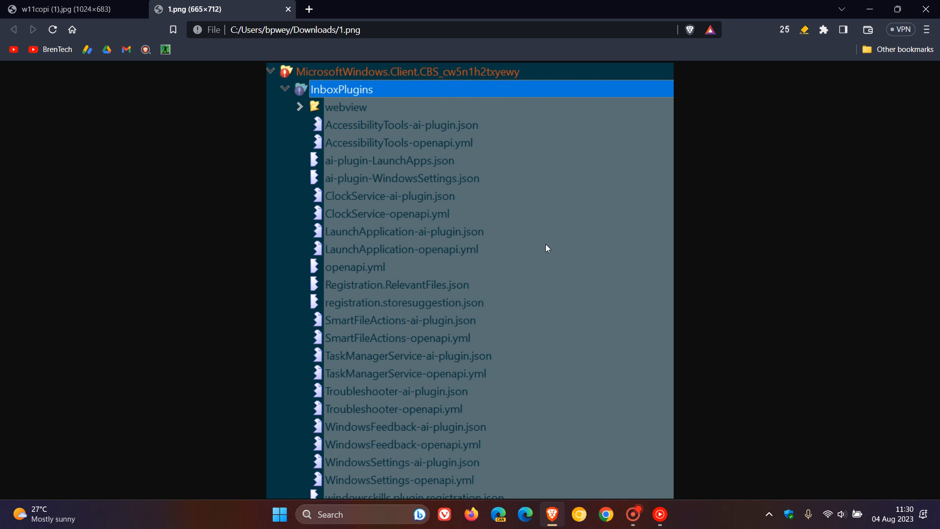
{"action": "mouse_move", "coordinate": [459, 128]}
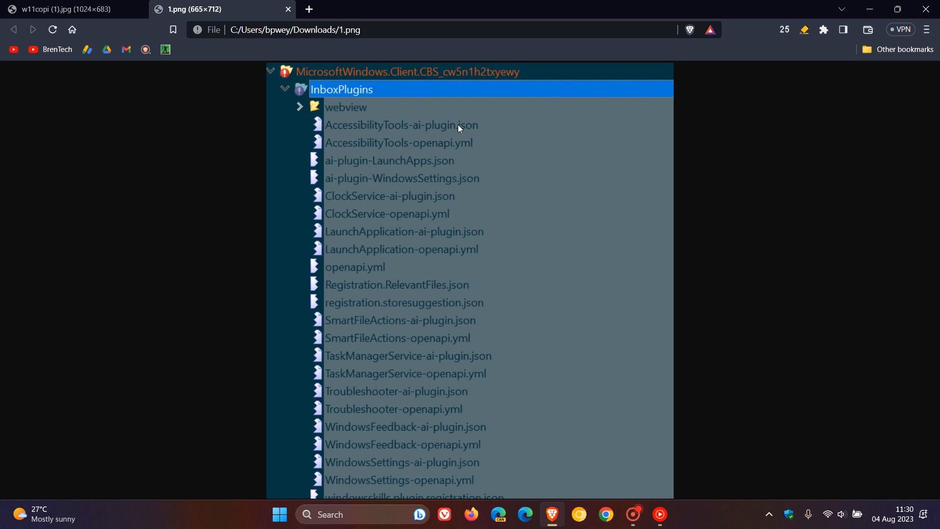
{"action": "mouse_move", "coordinate": [392, 149]}
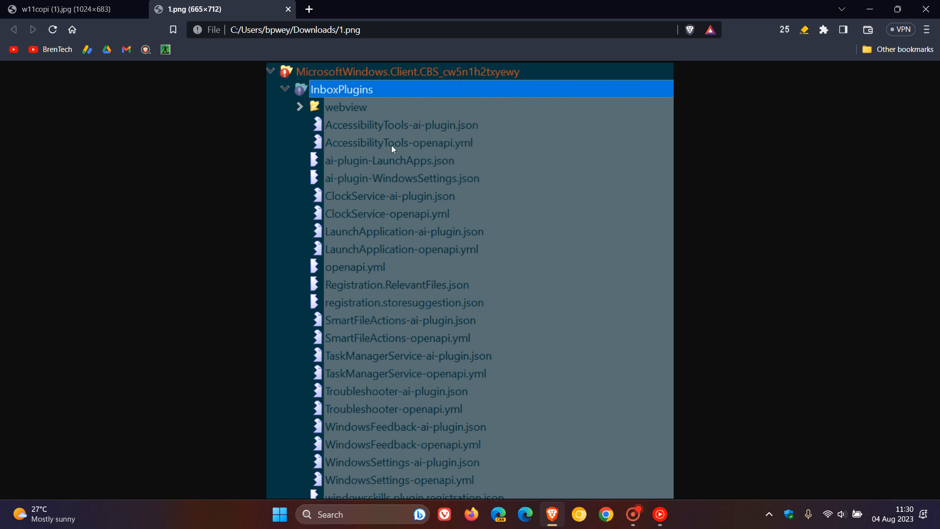
{"action": "mouse_move", "coordinate": [468, 110]}
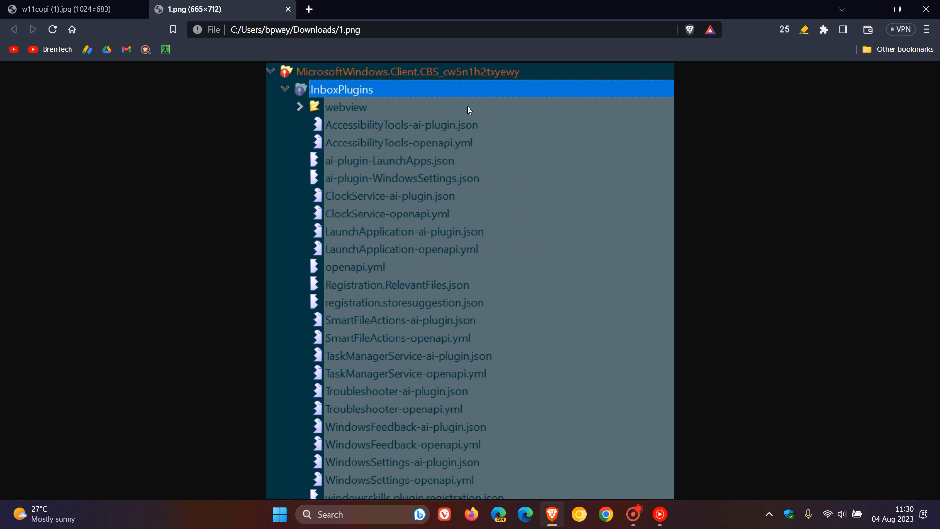
{"action": "mouse_move", "coordinate": [510, 130]}
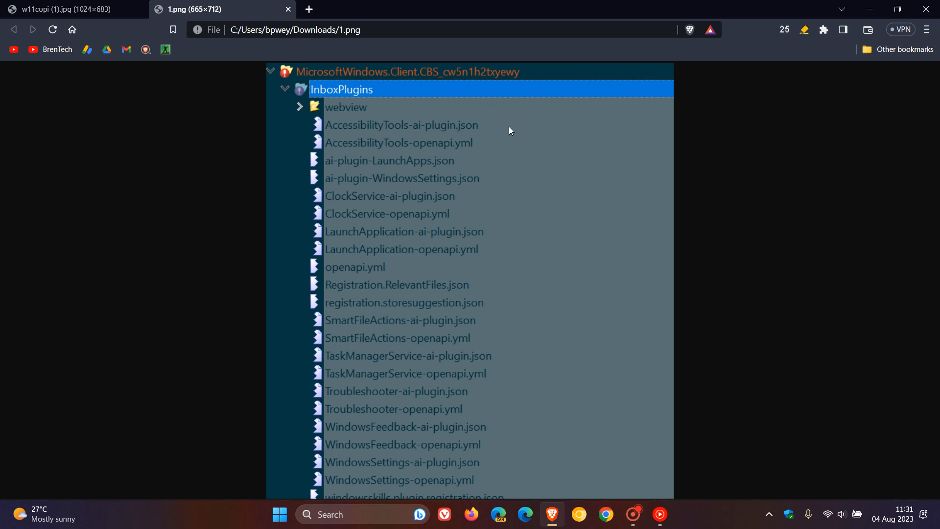
{"action": "mouse_move", "coordinate": [455, 152]}
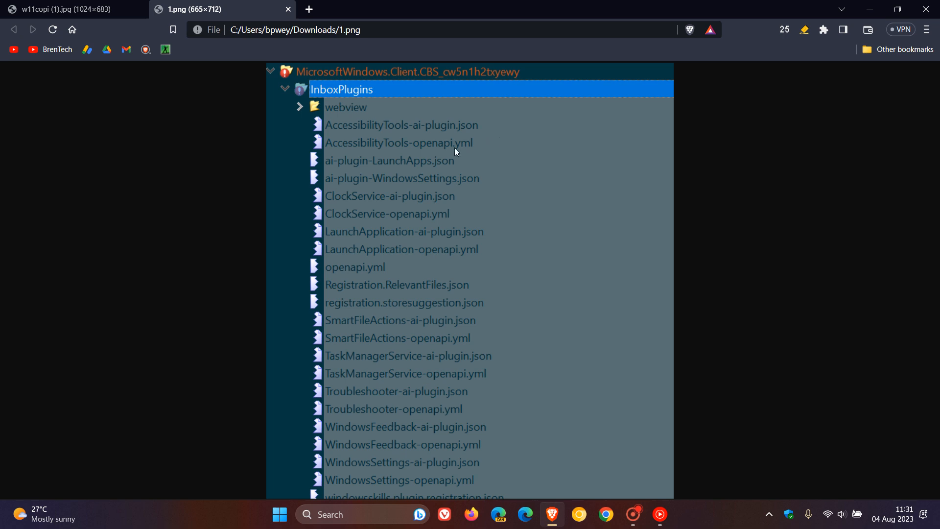
{"action": "mouse_move", "coordinate": [457, 200]}
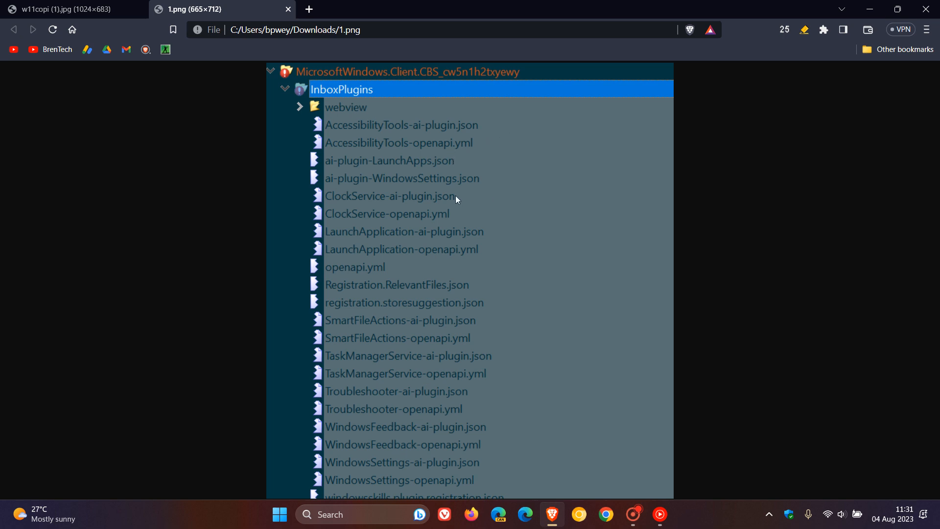
{"action": "mouse_move", "coordinate": [486, 361]}
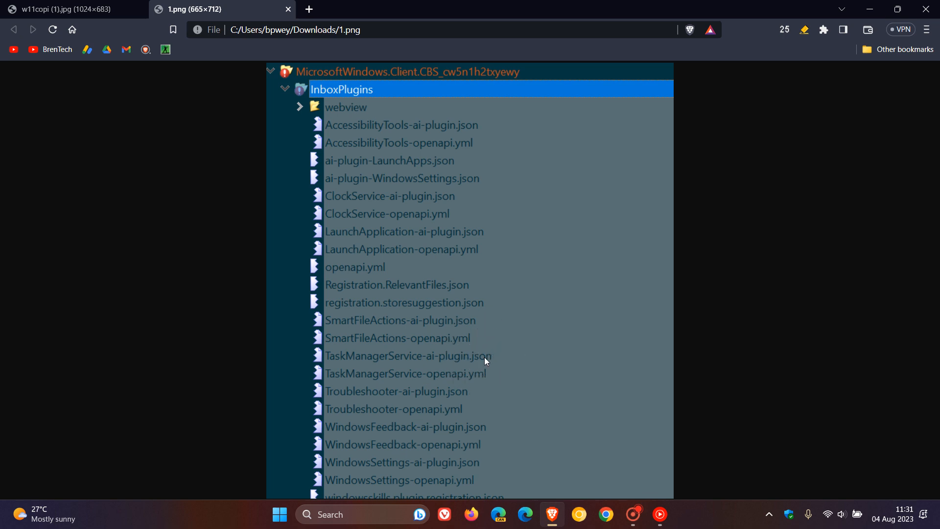
{"action": "mouse_move", "coordinate": [434, 398]}
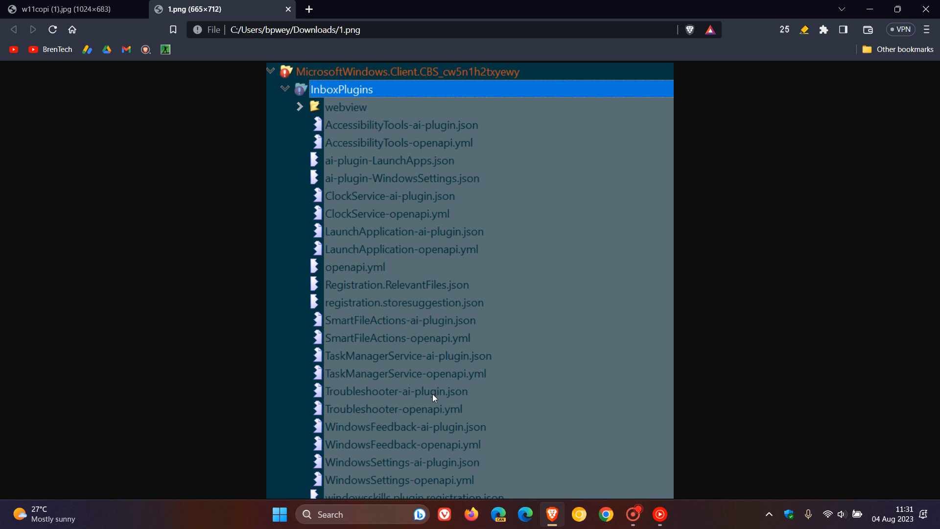
{"action": "mouse_move", "coordinate": [547, 376]}
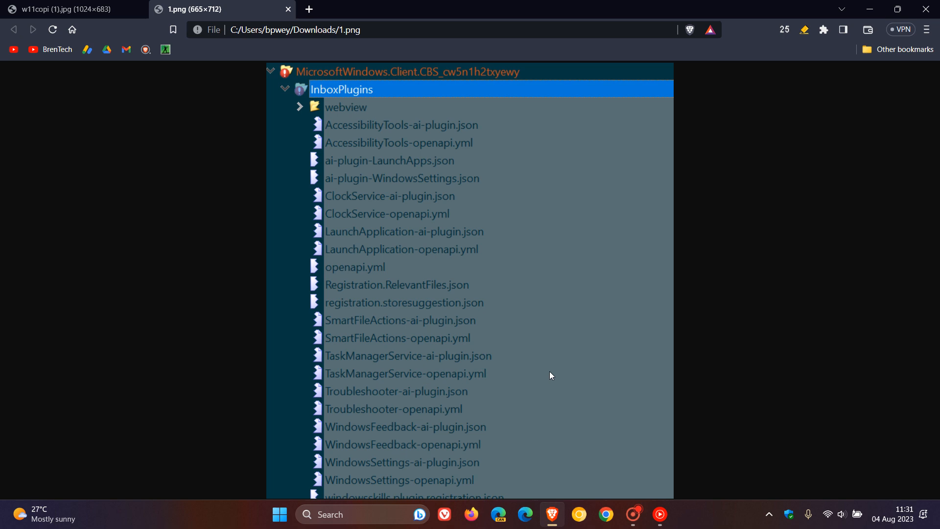
{"action": "mouse_move", "coordinate": [451, 436]}
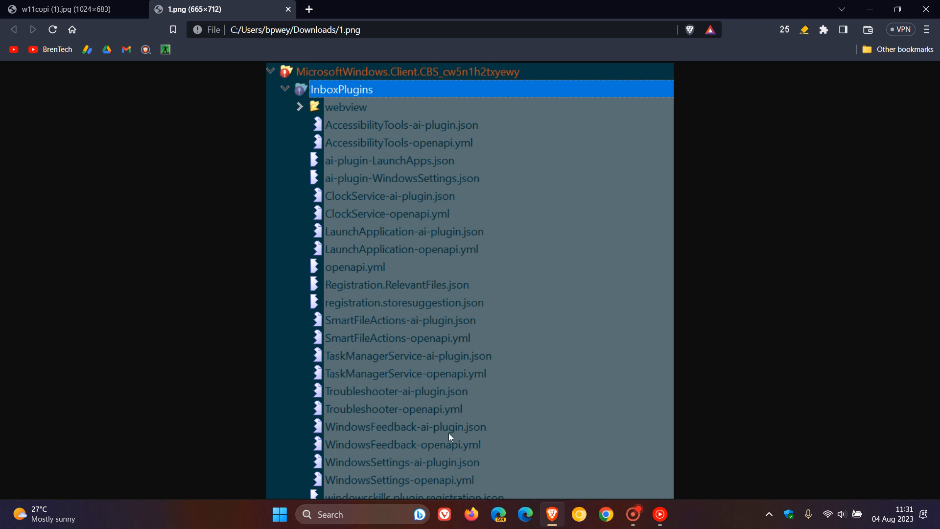
{"action": "mouse_move", "coordinate": [534, 413]}
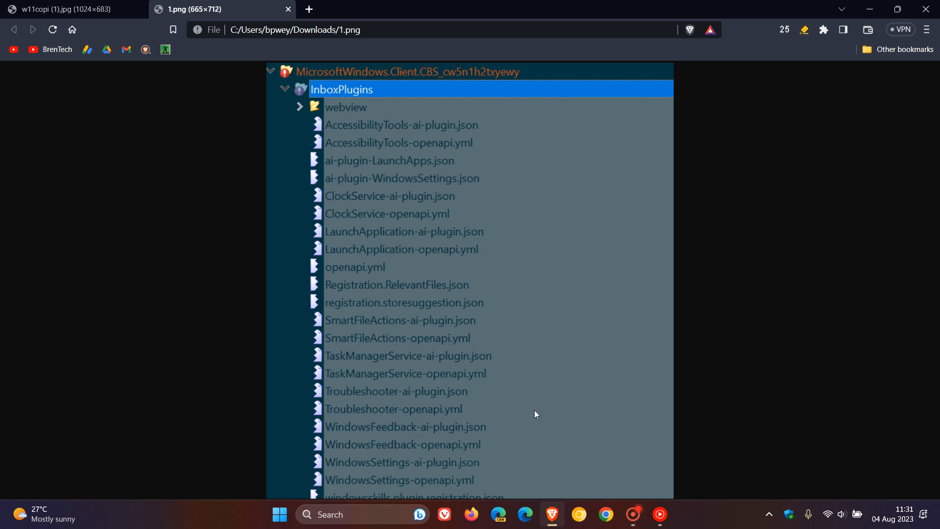
{"action": "mouse_move", "coordinate": [547, 412]}
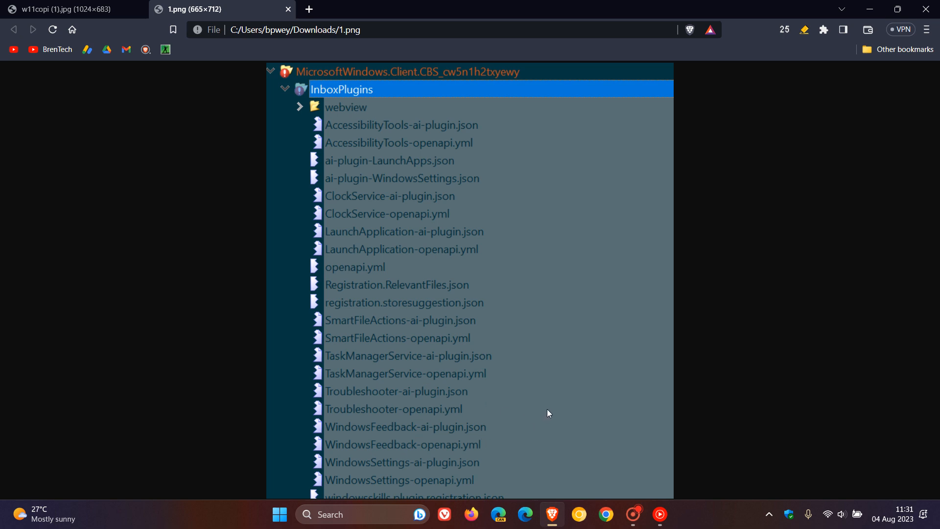
{"action": "mouse_move", "coordinate": [433, 472]}
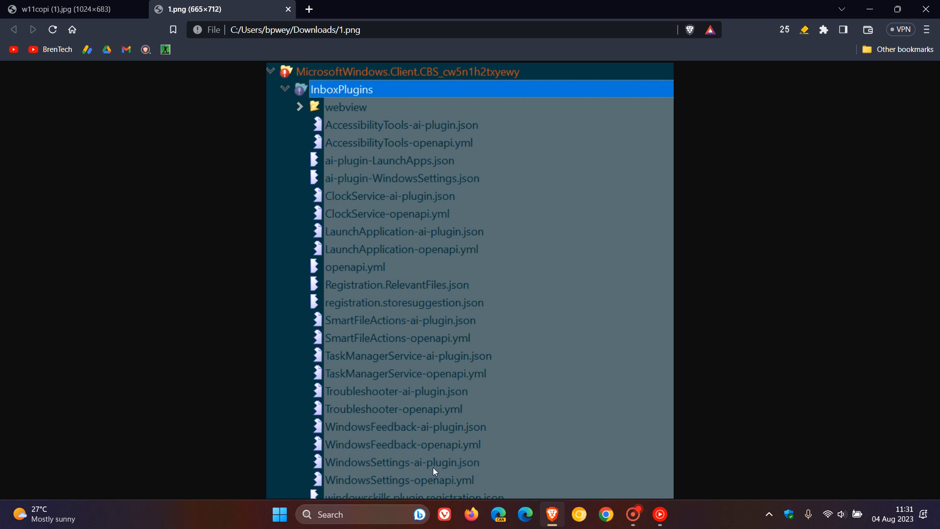
{"action": "mouse_move", "coordinate": [543, 403]}
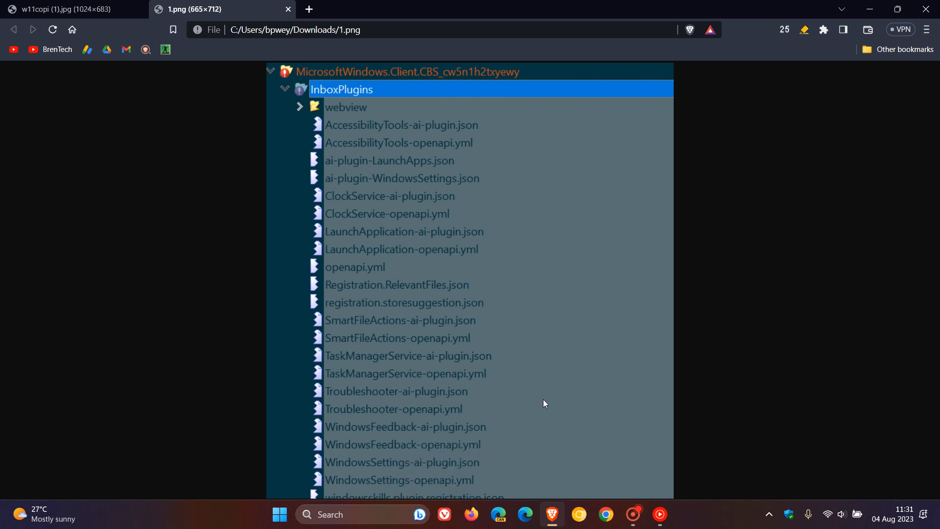
{"action": "mouse_move", "coordinate": [573, 293]}
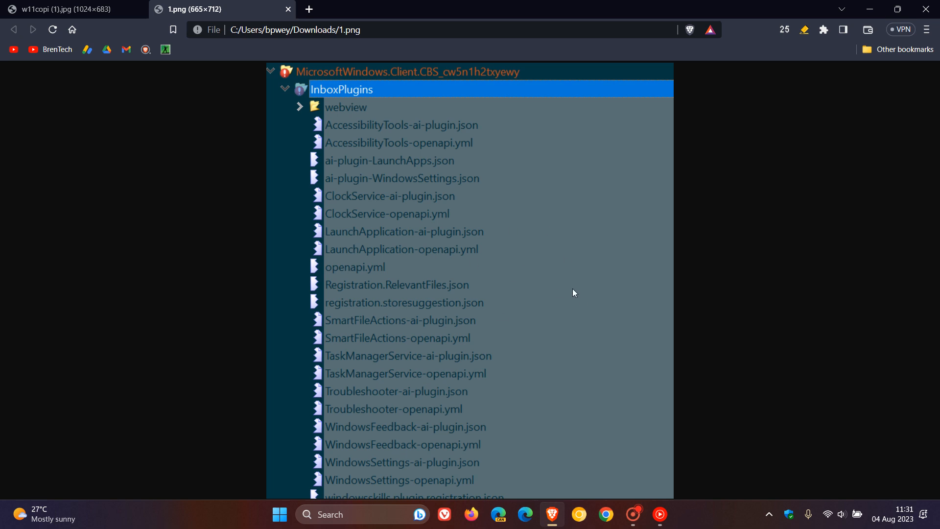
{"action": "mouse_move", "coordinate": [475, 294]}
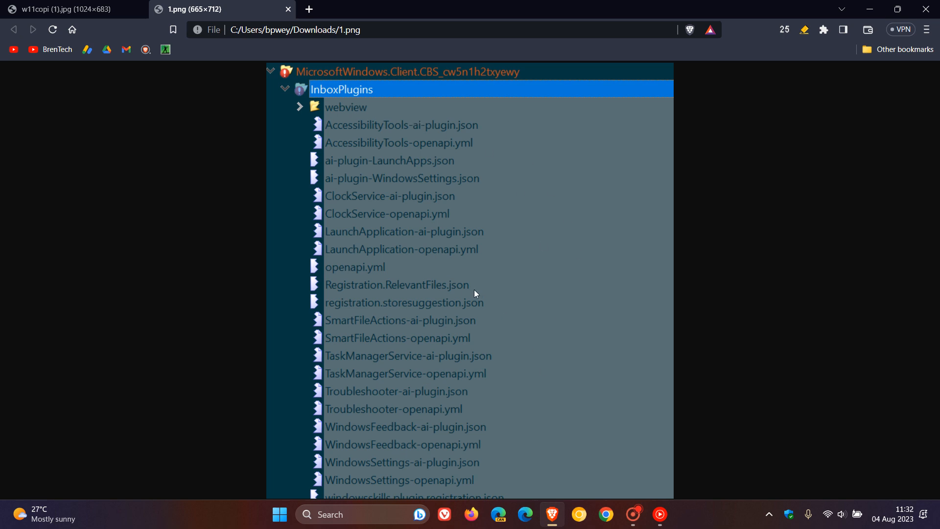
{"action": "mouse_move", "coordinate": [494, 303]}
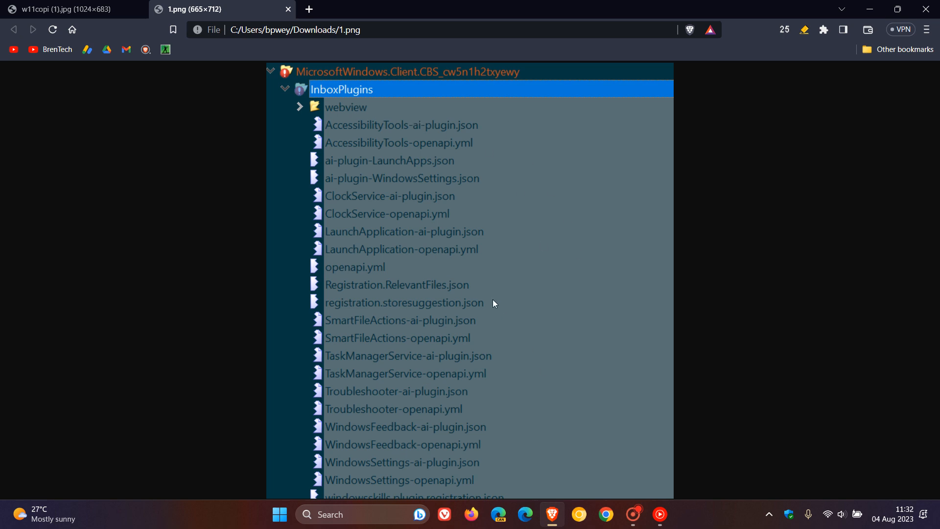
{"action": "mouse_move", "coordinate": [93, 8]}
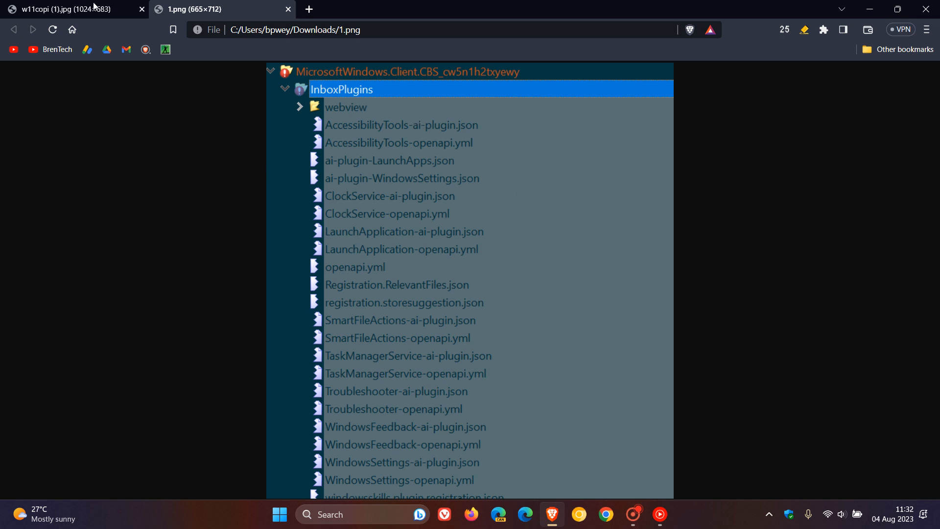
{"action": "left_click", "coordinate": [66, 9]}
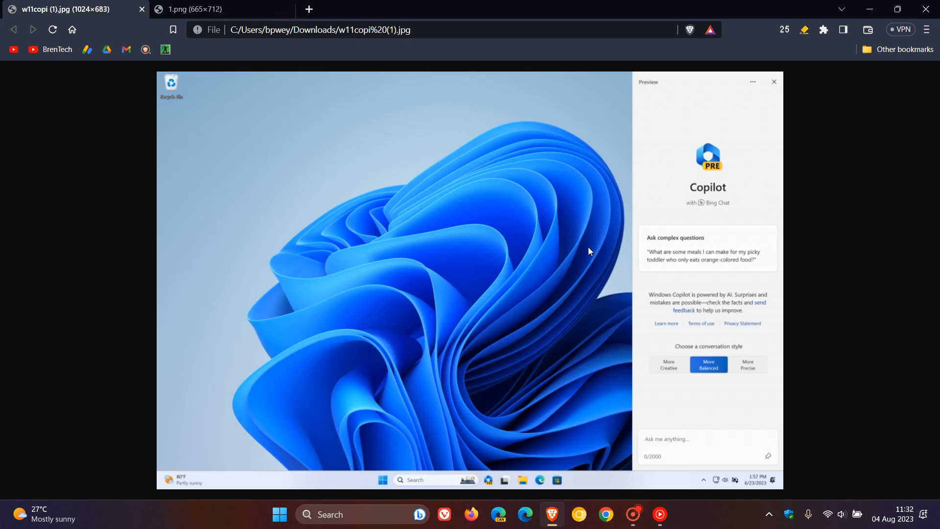
{"action": "mouse_move", "coordinate": [866, 17]}
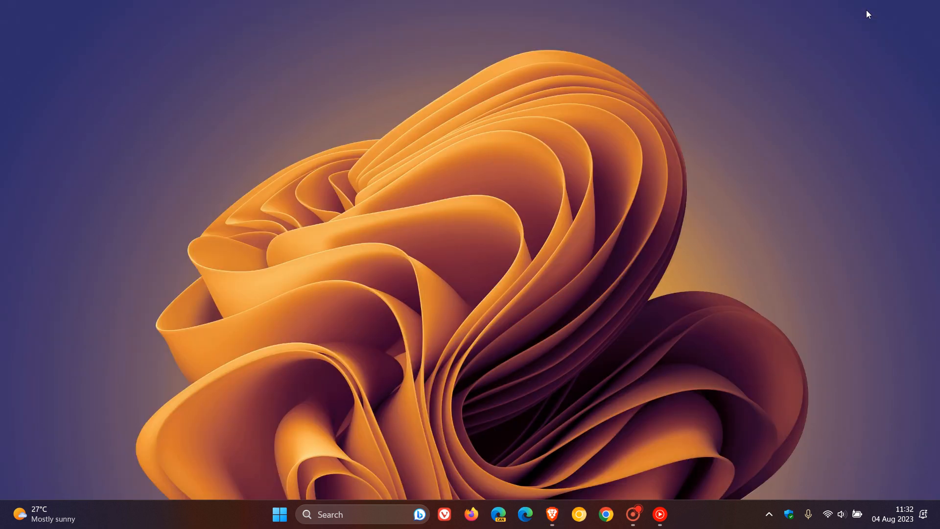
{"action": "mouse_move", "coordinate": [563, 120]}
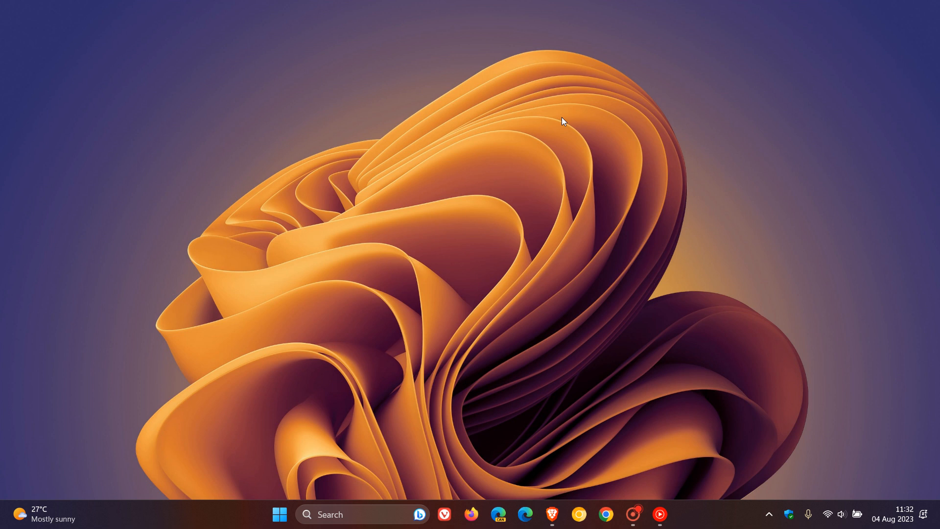
{"action": "mouse_move", "coordinate": [571, 129]}
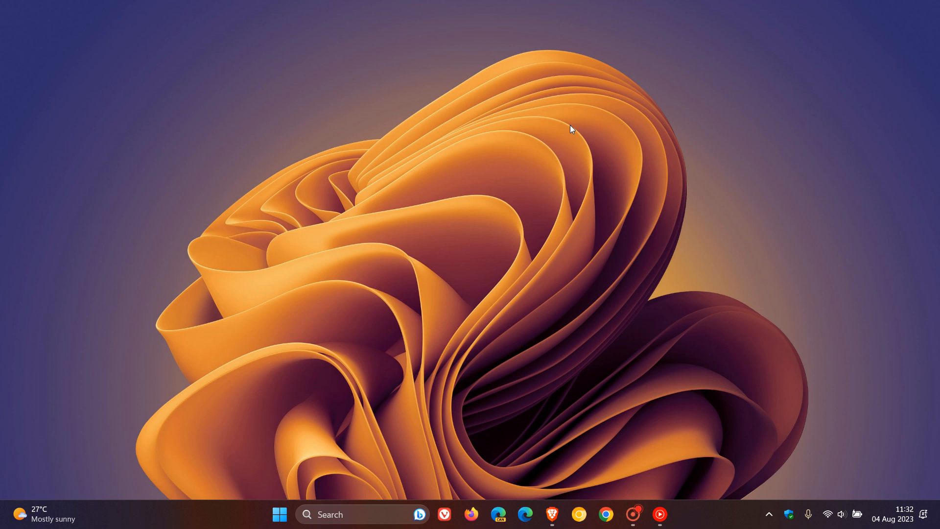
{"action": "mouse_move", "coordinate": [558, 136]}
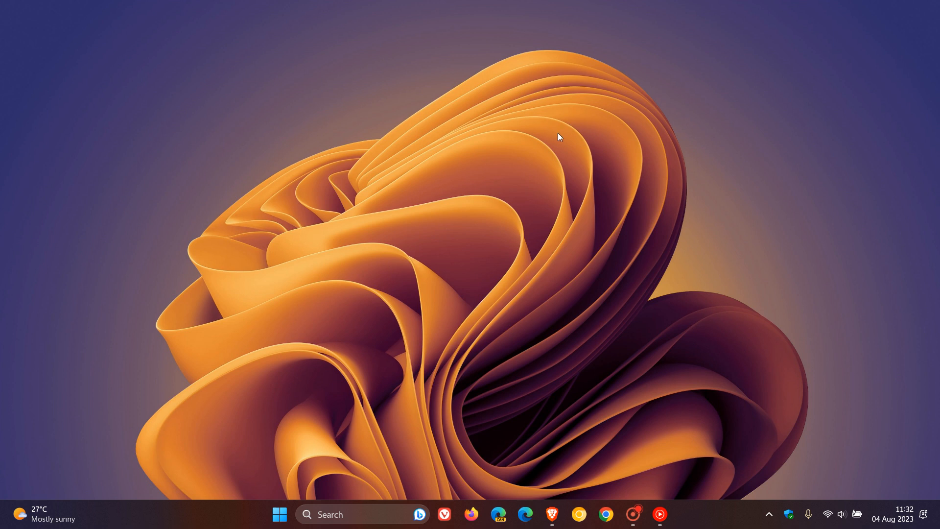